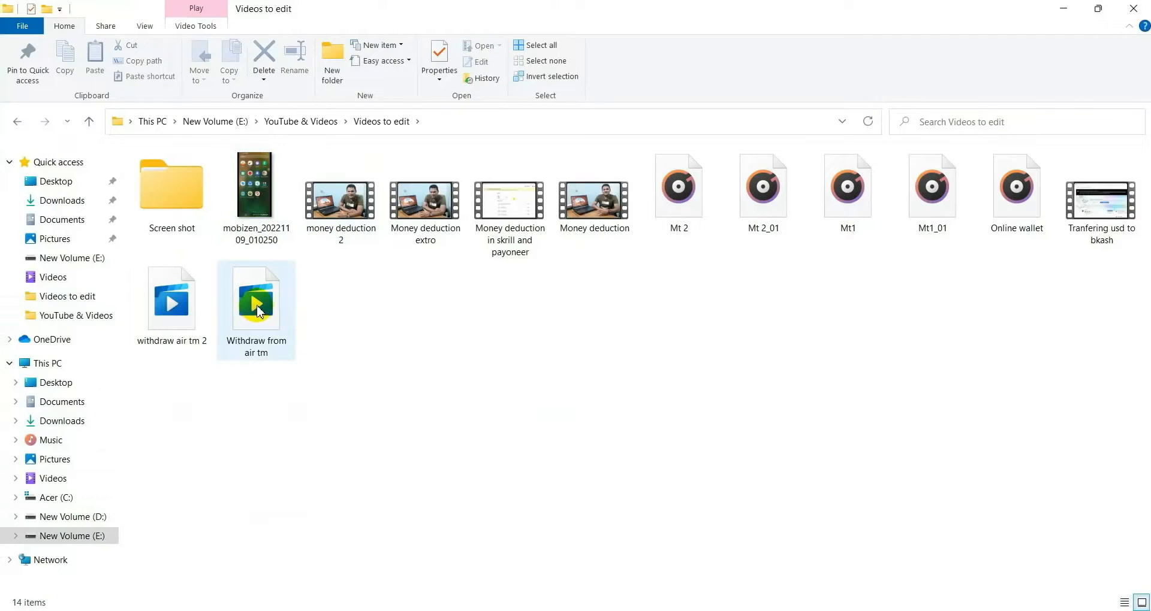
Step: Try playing the Withdraw from air tm and Money deduction extro HEVC clips, which fail without the codec
{"action": "double_click", "coordinate": [256, 299]}
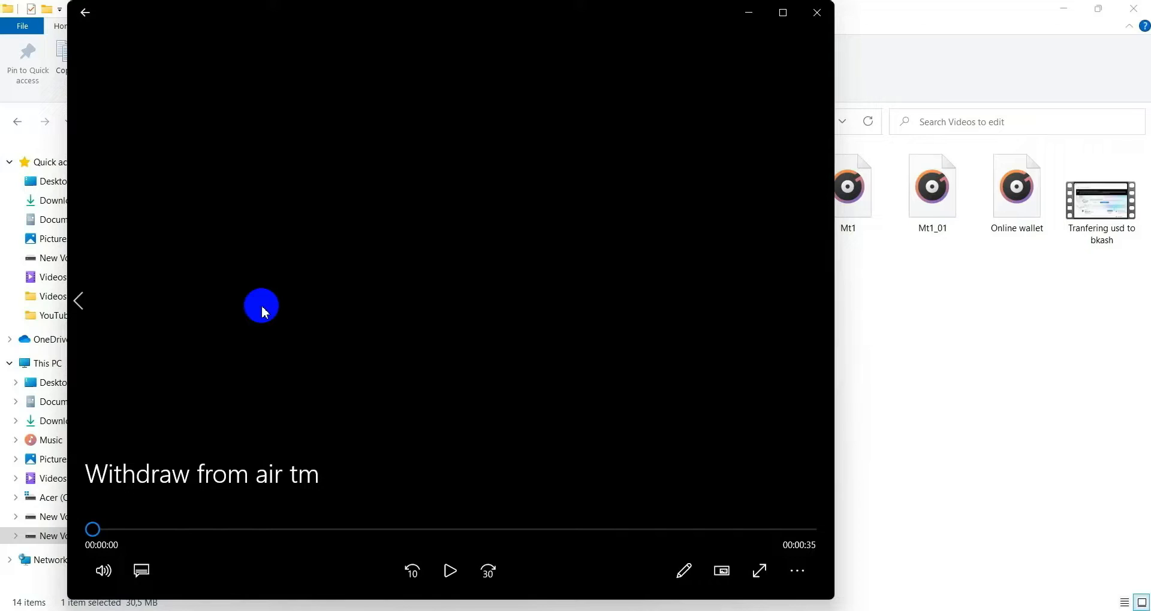
{"action": "left_click", "coordinate": [449, 571]}
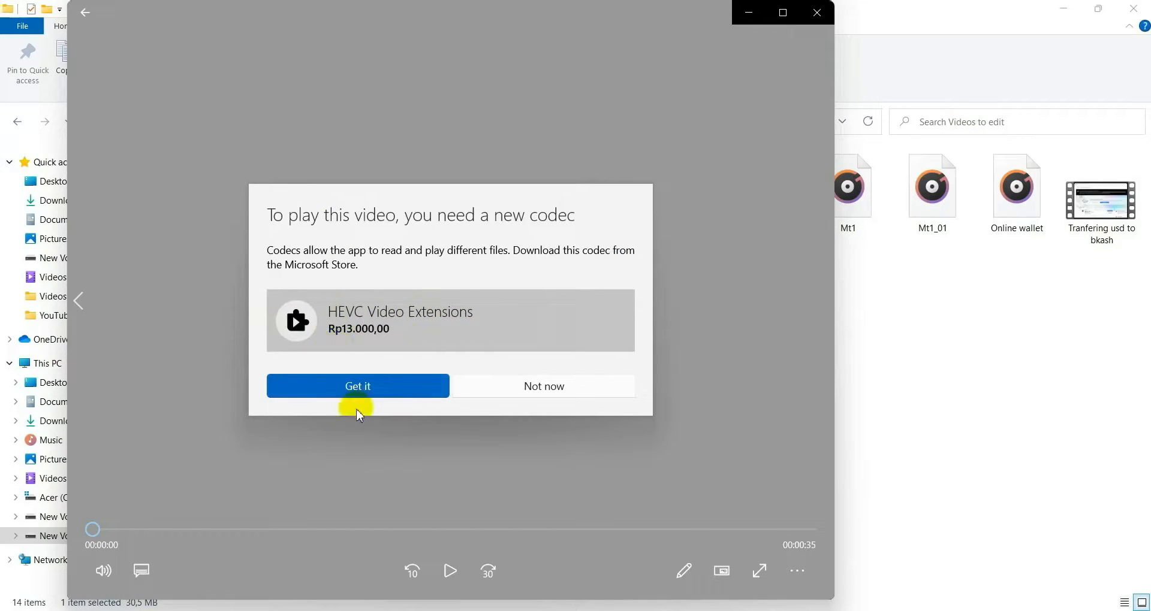
{"action": "mouse_move", "coordinate": [798, 37]}
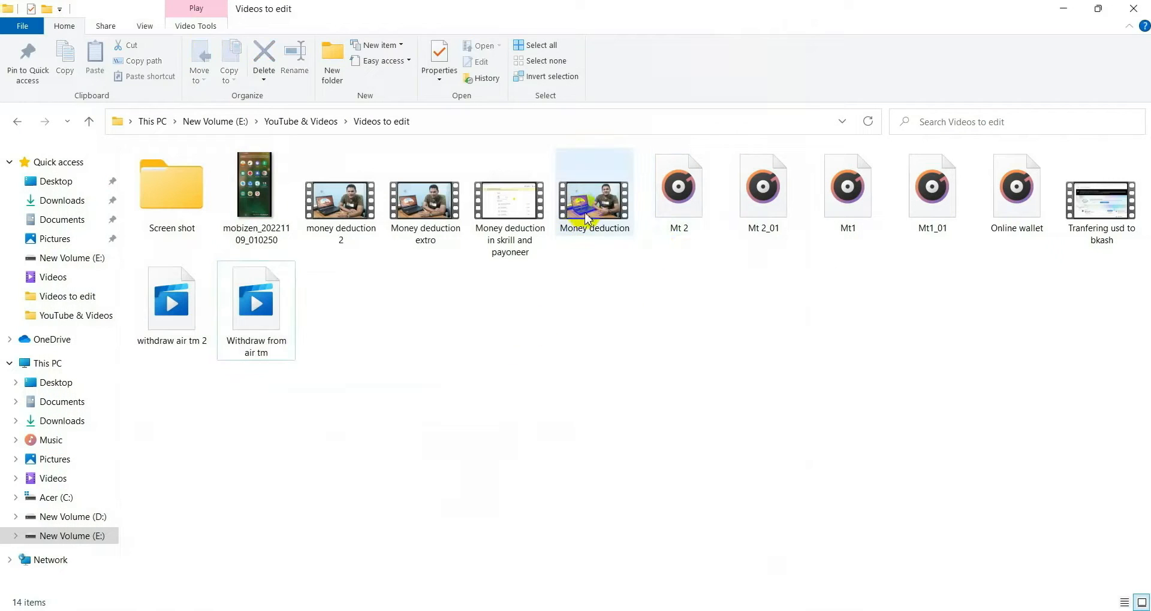
{"action": "left_click", "coordinate": [424, 194]}
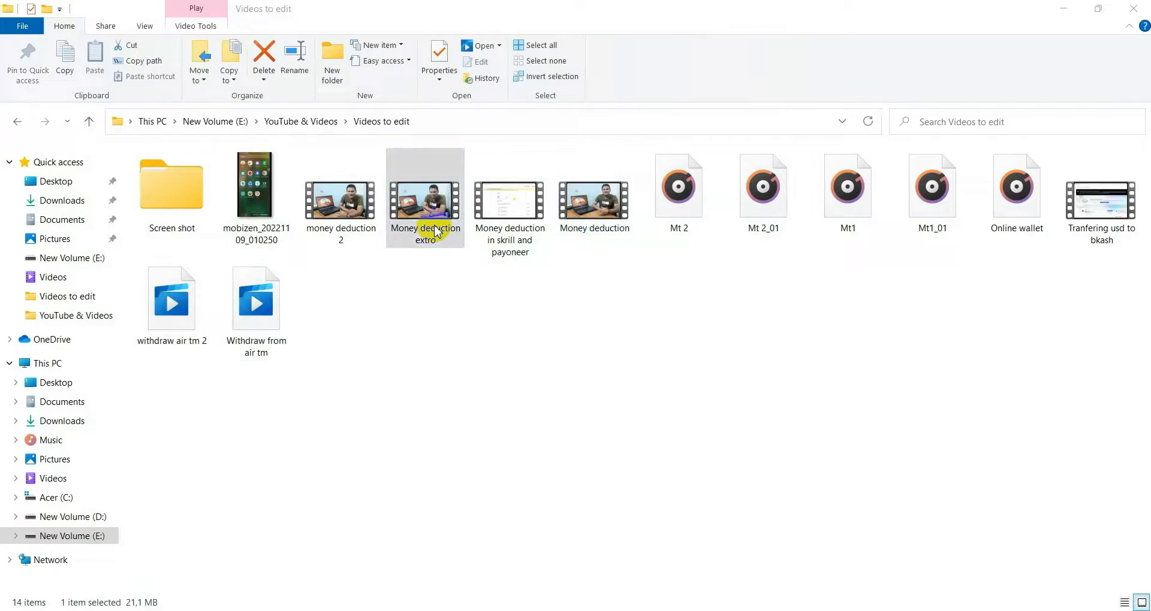
{"action": "double_click", "coordinate": [424, 191]}
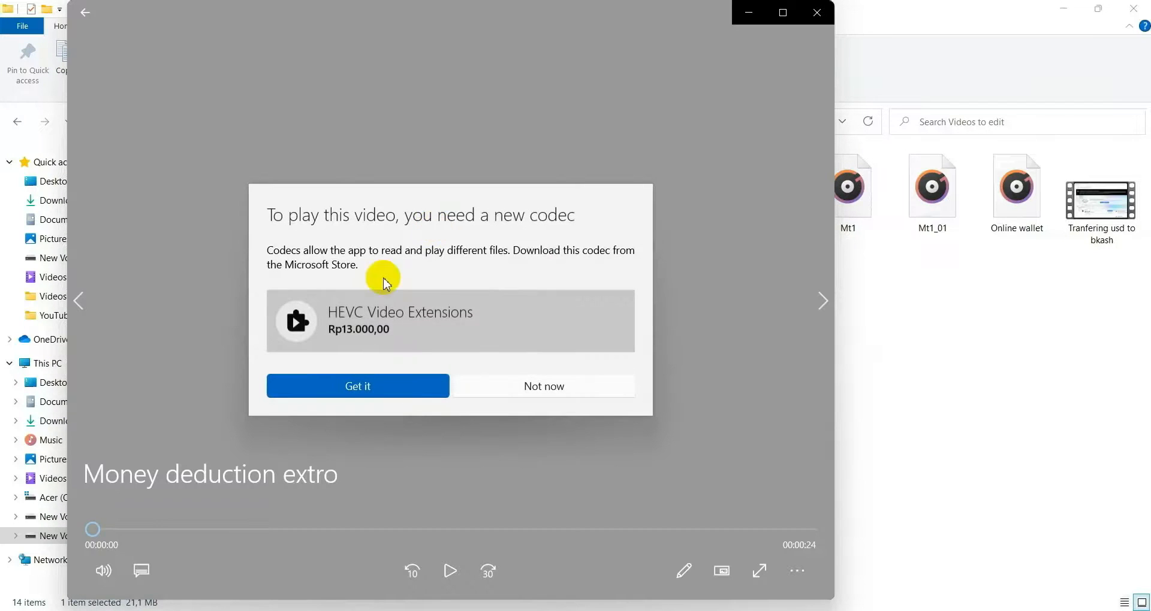
{"action": "mouse_move", "coordinate": [805, 27]}
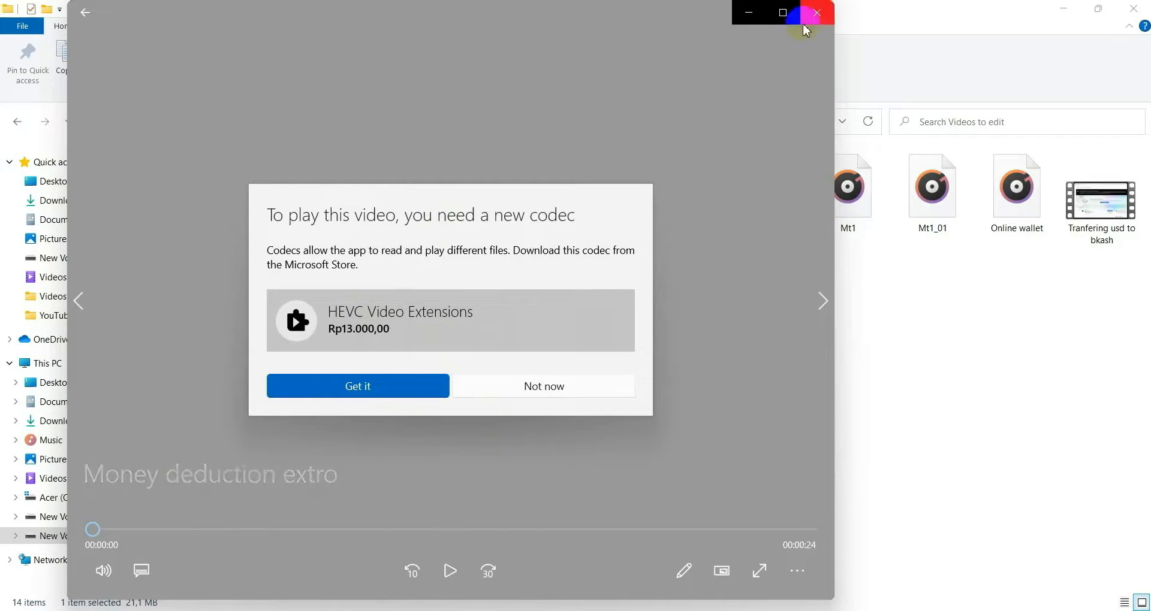
{"action": "left_click", "coordinate": [816, 12]}
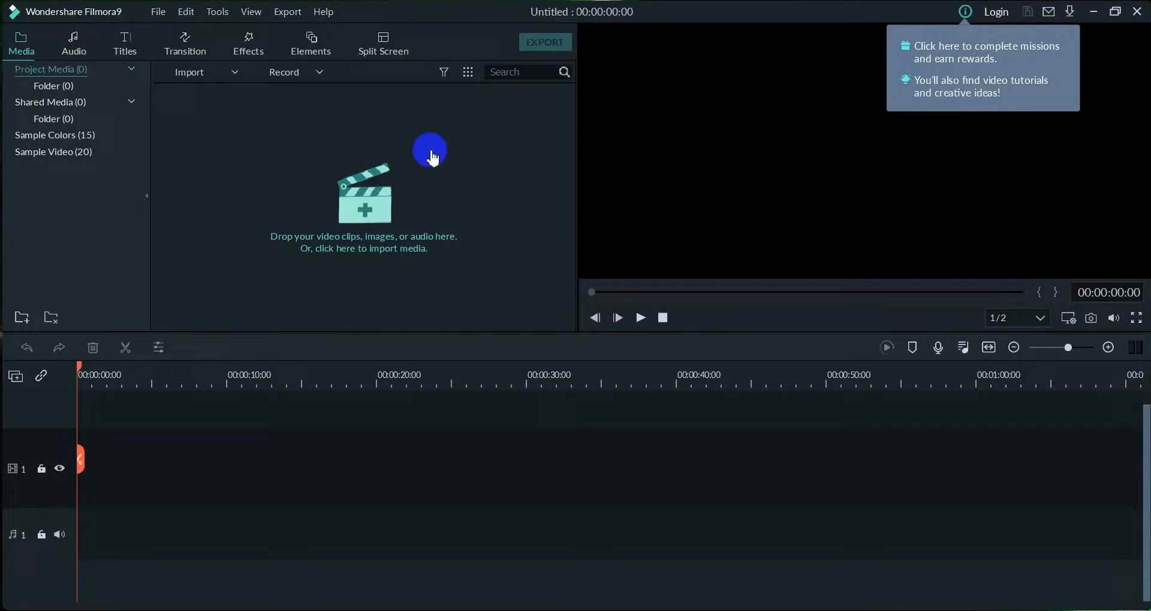
Step: Start importing media into the Filmora9 project and hit the HEVC Codec required warning
{"action": "left_click", "coordinate": [362, 242]}
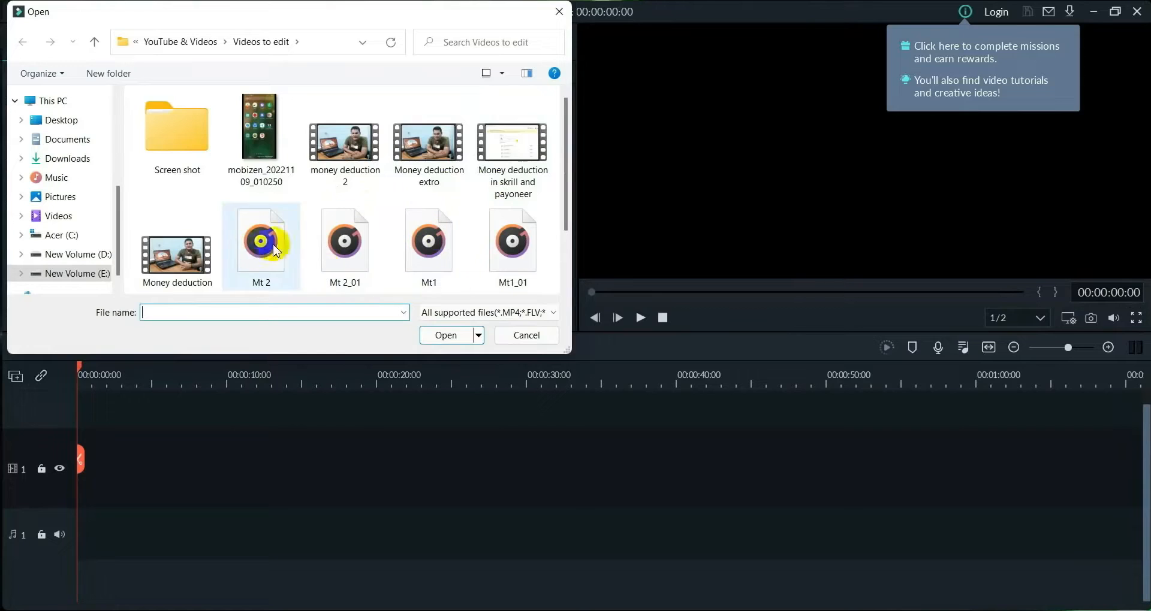
{"action": "scroll", "scroll_direction": "down", "scroll_amount": 3}
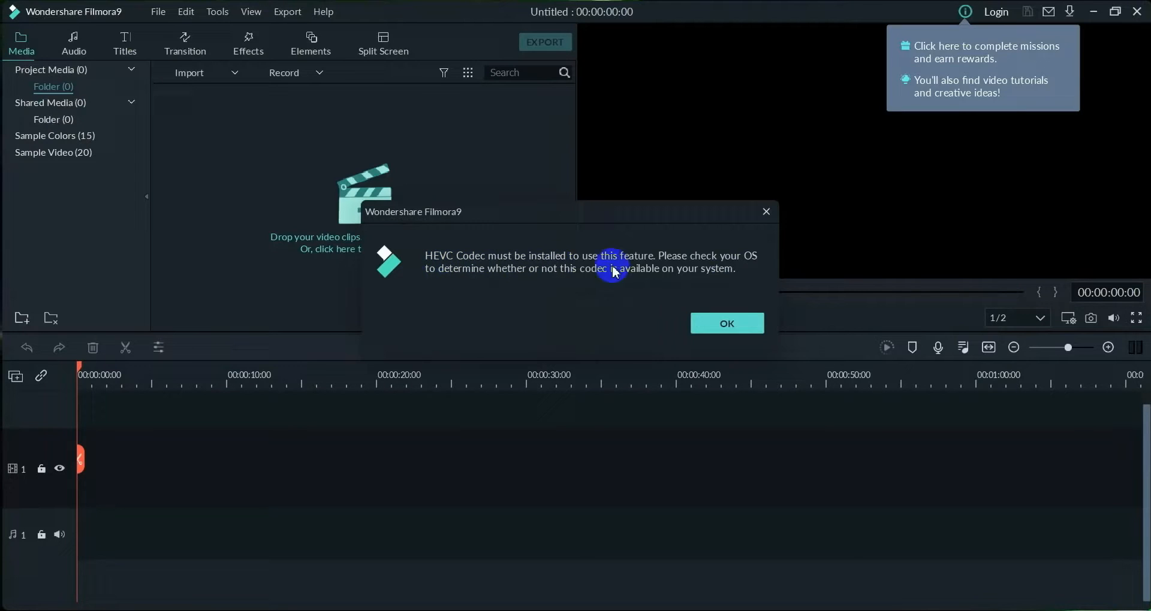
{"action": "mouse_move", "coordinate": [703, 228]}
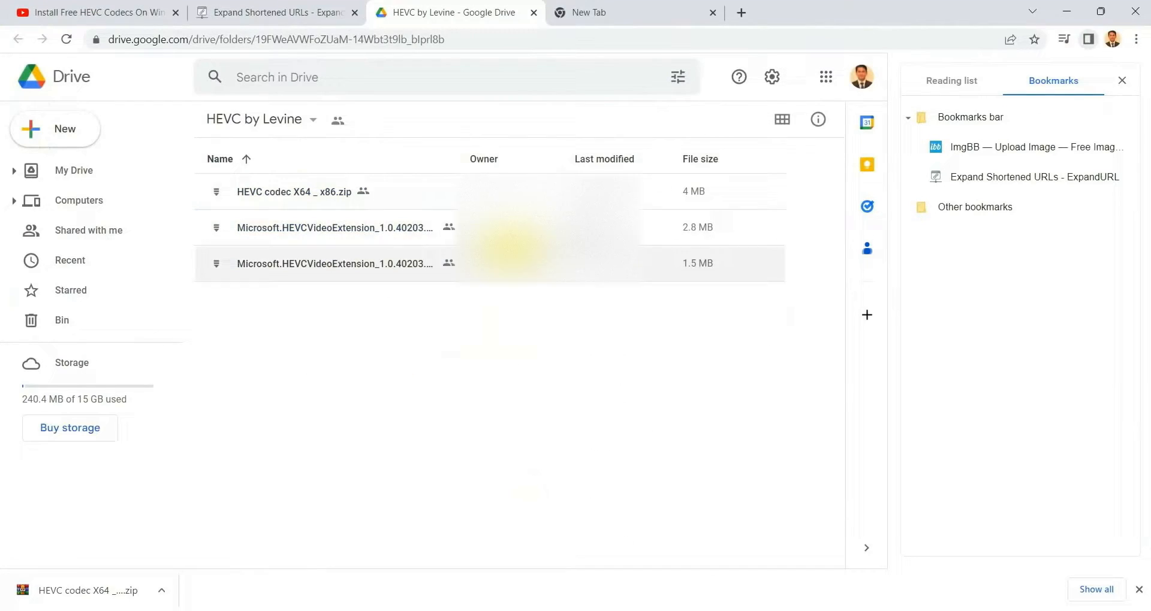
Step: Download the 2.8 MB Microsoft.HEVCVideoExtension package from the HEVC by Levine Drive folder
{"action": "right_click", "coordinate": [335, 228]}
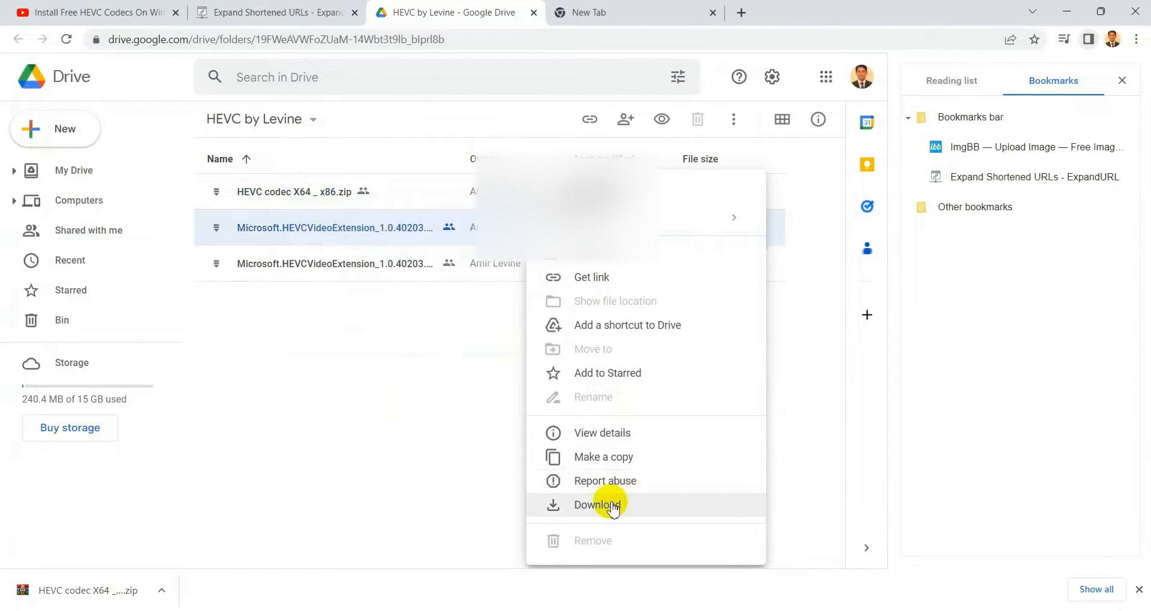
{"action": "left_click", "coordinate": [597, 505]}
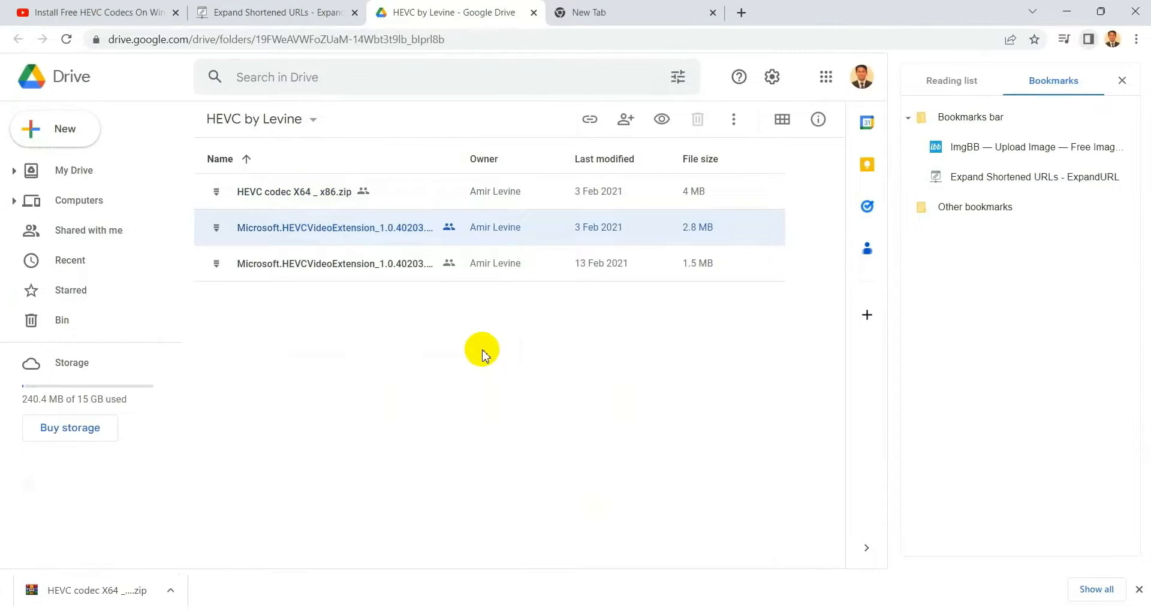
{"action": "double_click", "coordinate": [334, 226]}
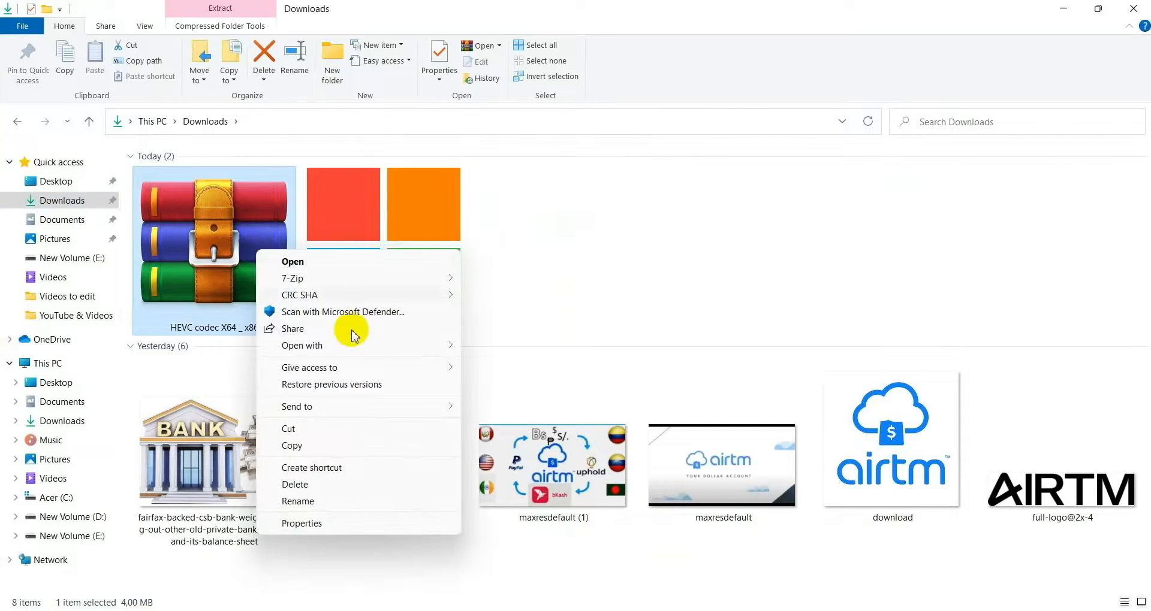
{"action": "mouse_move", "coordinate": [311, 277]}
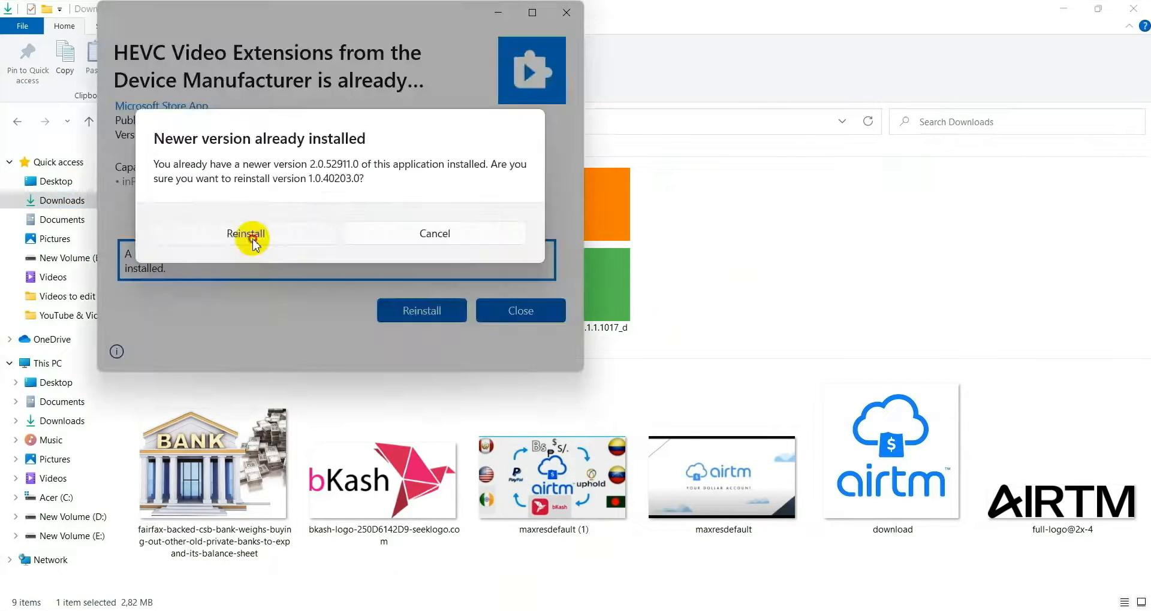
Step: Confirm reinstalling HEVC Video Extensions version 1.0.40203.0 from the downloaded package
{"action": "left_click", "coordinate": [247, 234]}
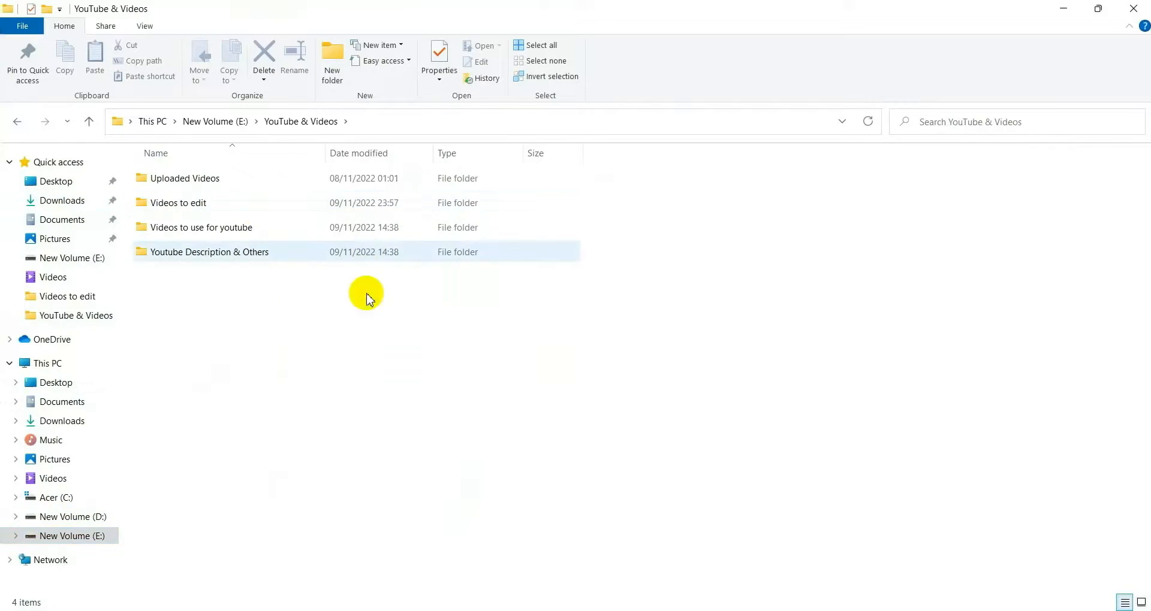
Step: Enter the Videos to edit folder under YouTube & Videos on New Volume (E:)
{"action": "double_click", "coordinate": [177, 202]}
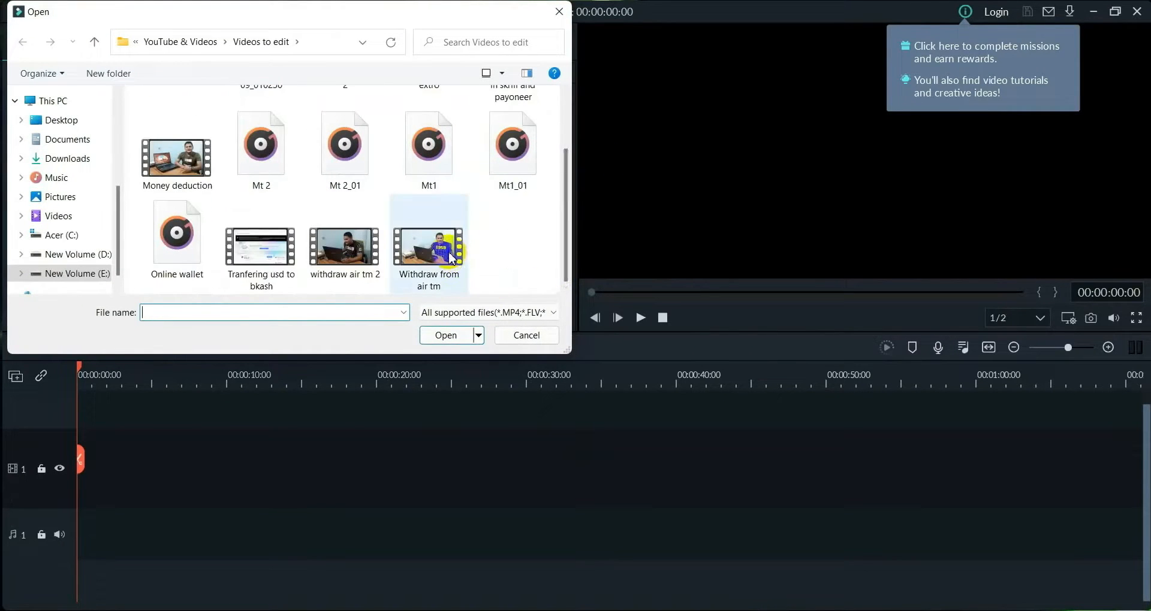
Step: Import the Withdraw from air tm clip into Filmora9's media library without the HEVC warning
{"action": "left_click", "coordinate": [445, 335]}
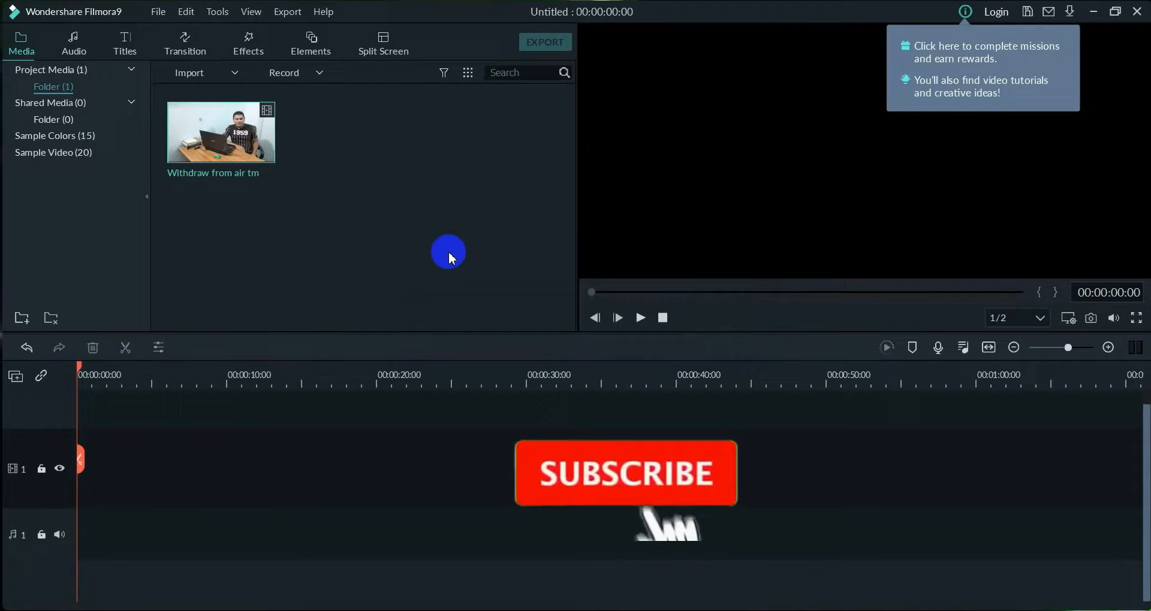